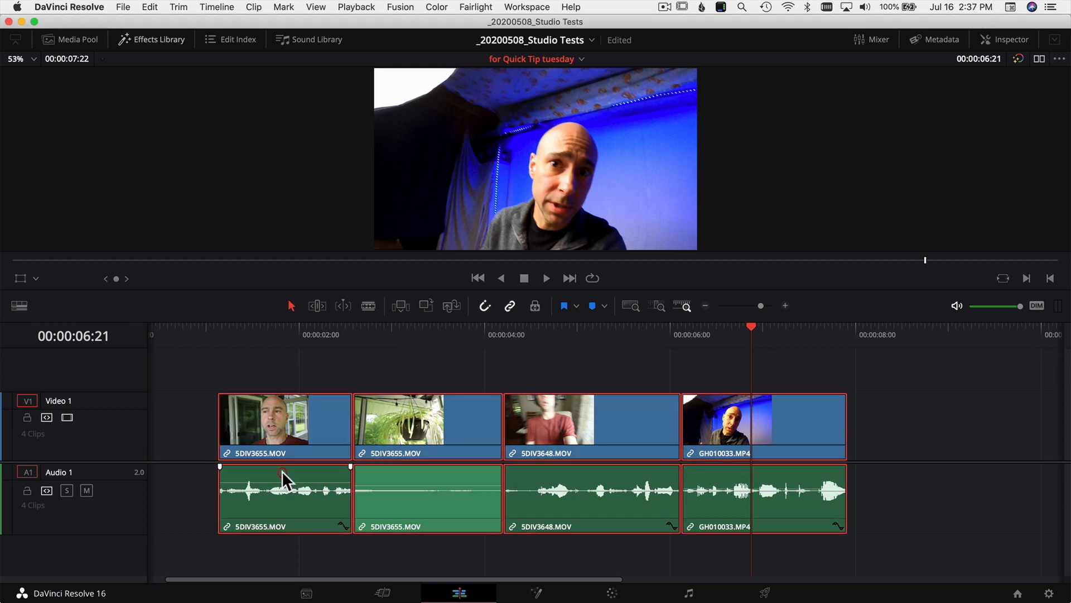
- Add Non-Additive Dissolve transitions to all clips and show their shared settings in the expanded Inspector
key(cmd+t)
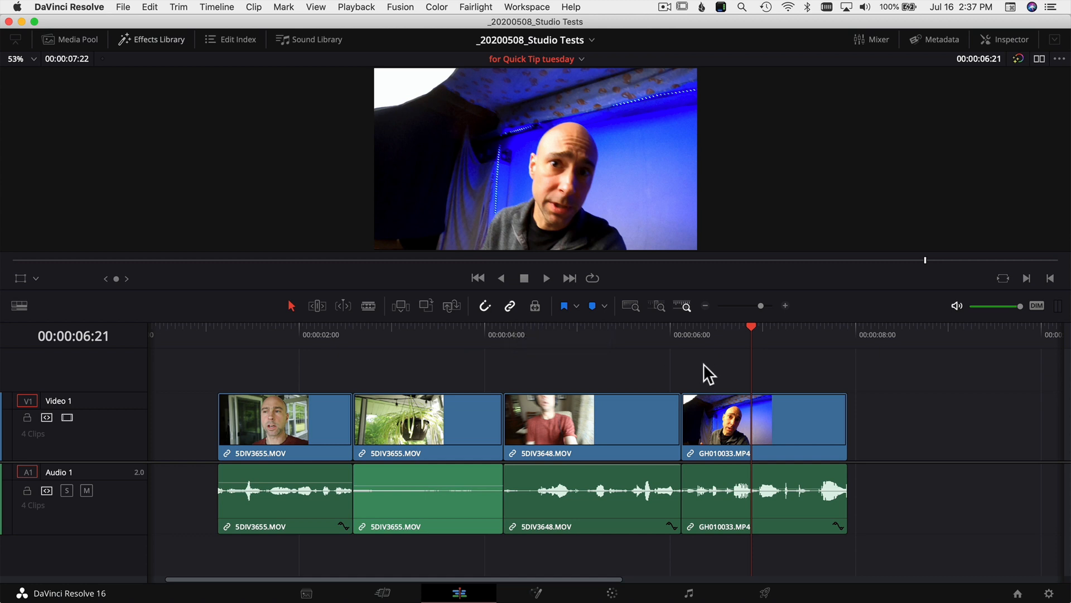
mouse_move(536, 379)
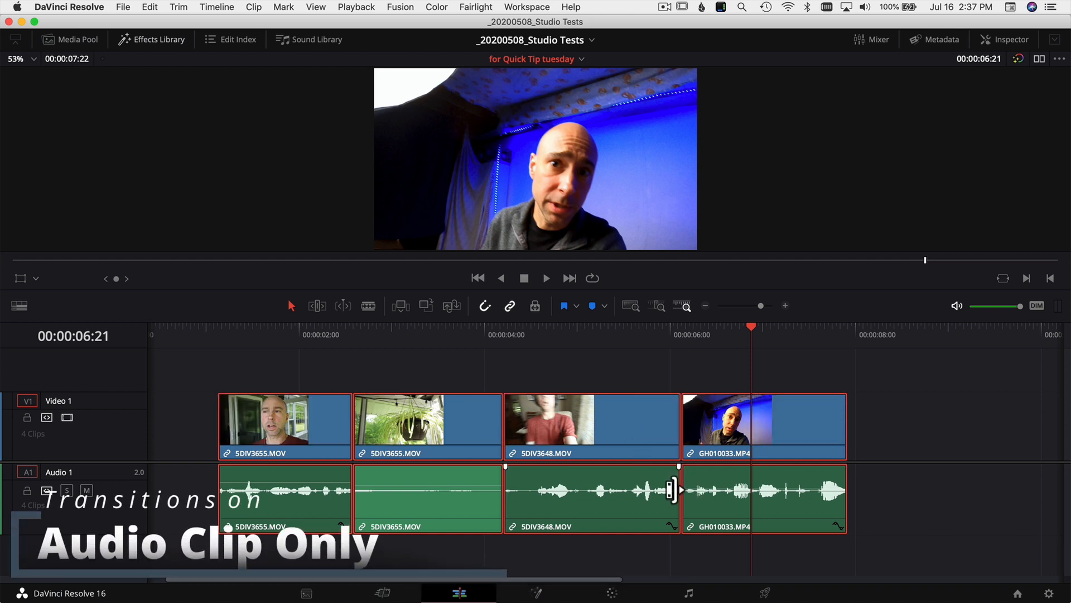
mouse_move(688, 390)
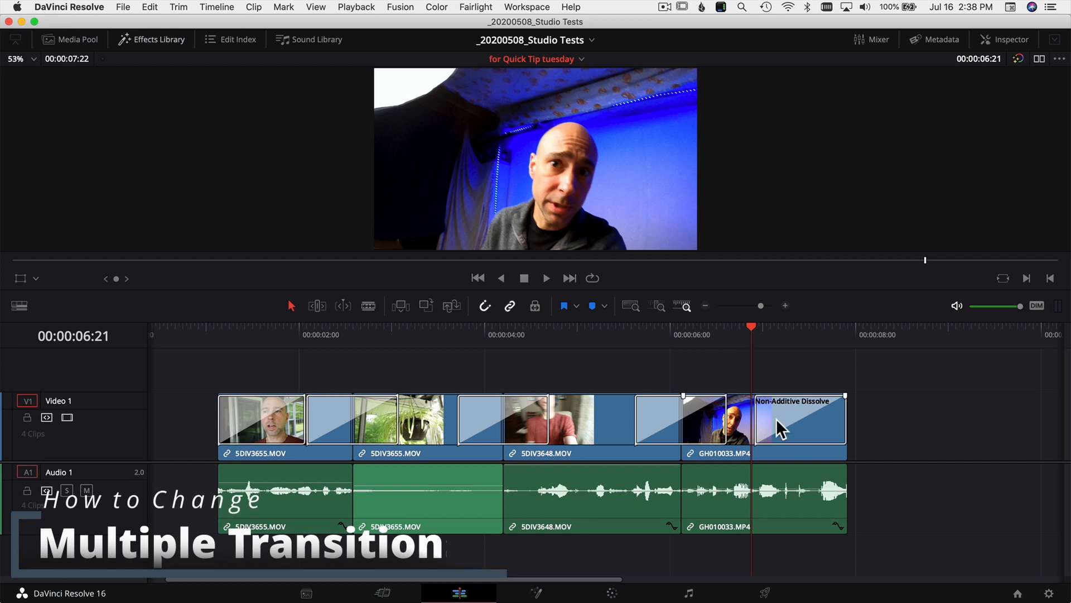
mouse_move(610, 415)
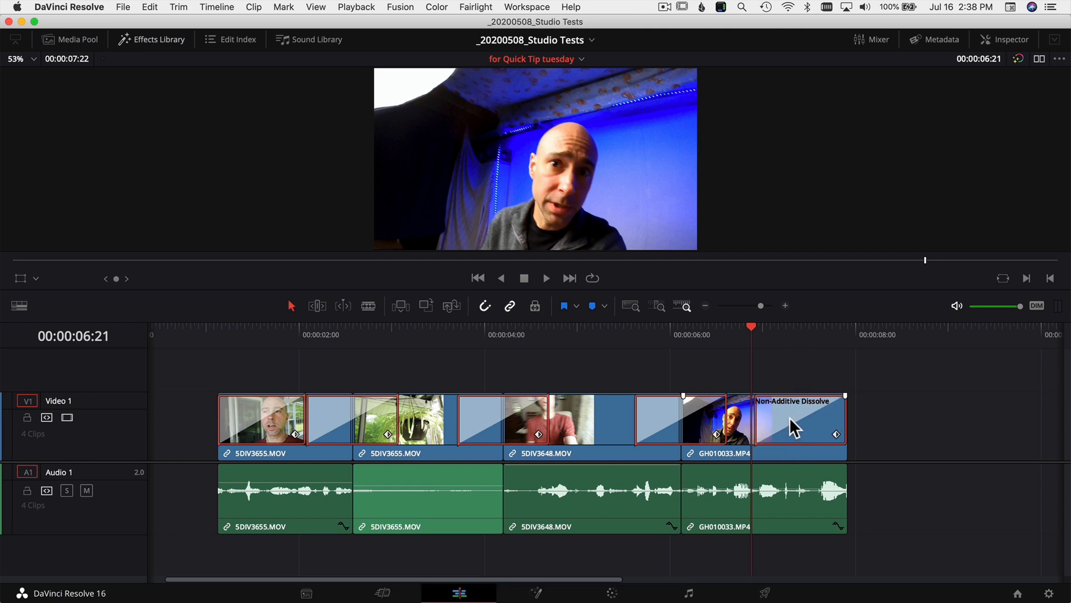
mouse_move(892, 375)
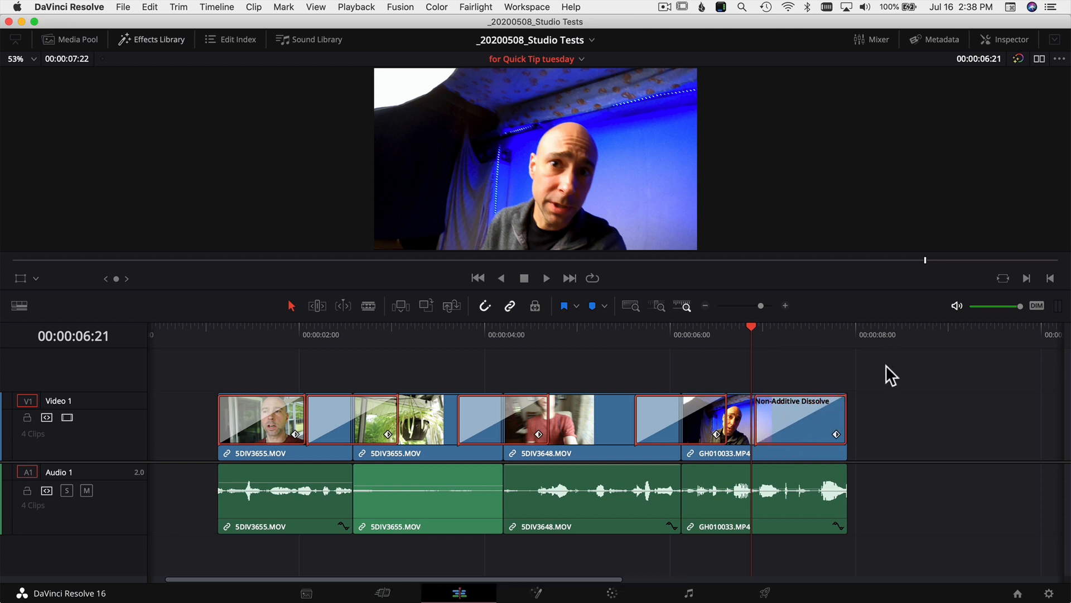
click(1004, 40)
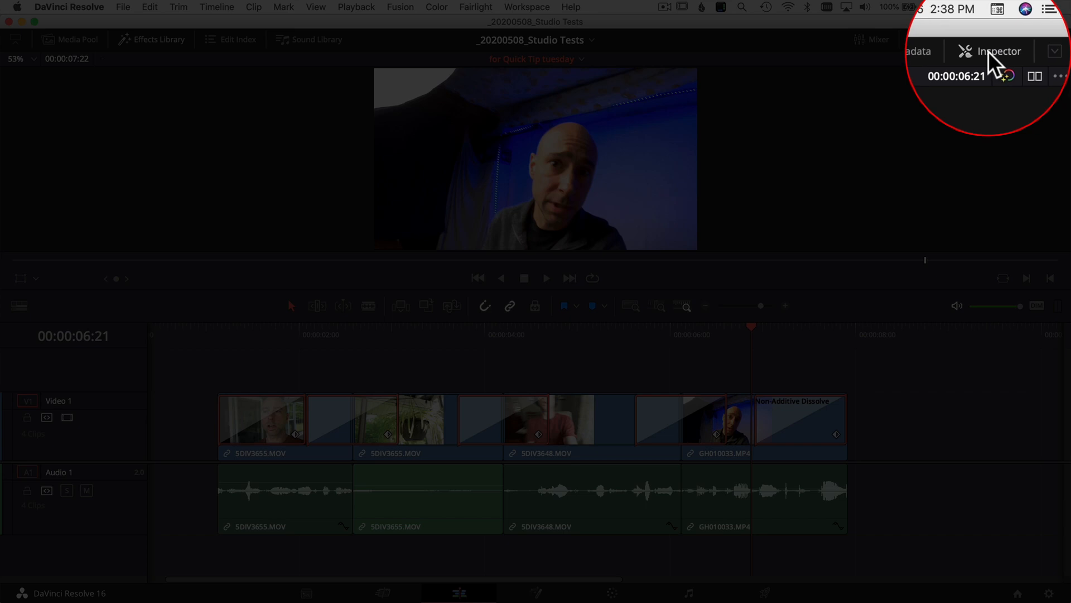
click(998, 52)
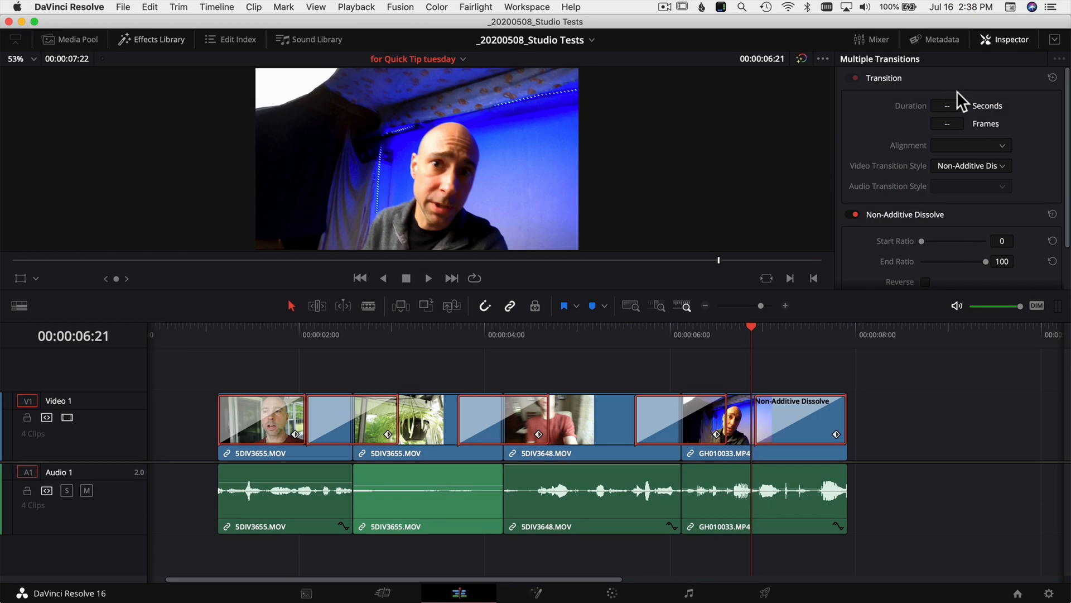
click(1050, 52)
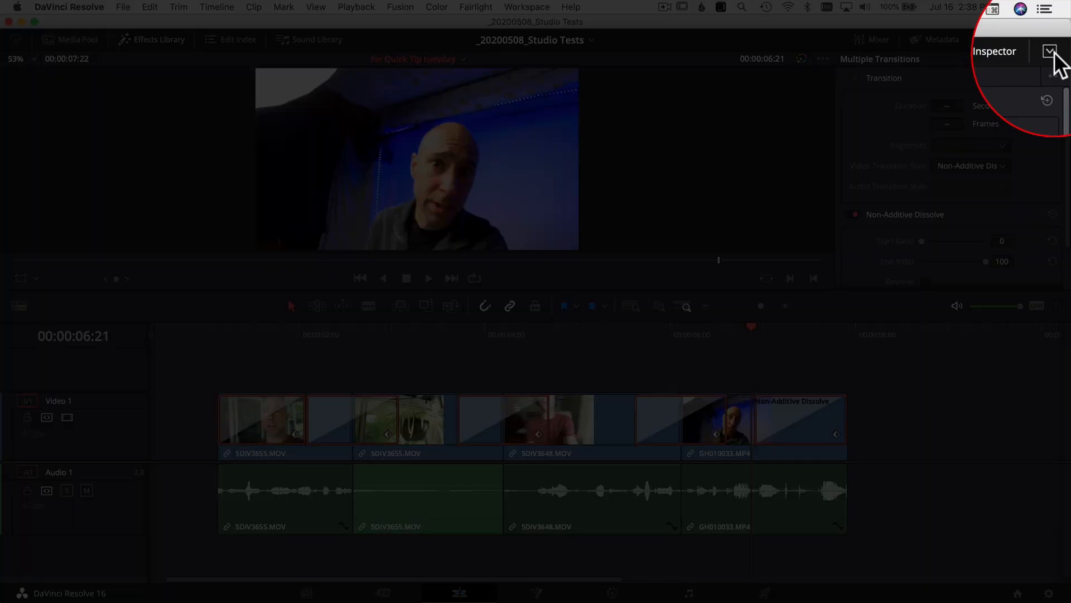
click(1054, 39)
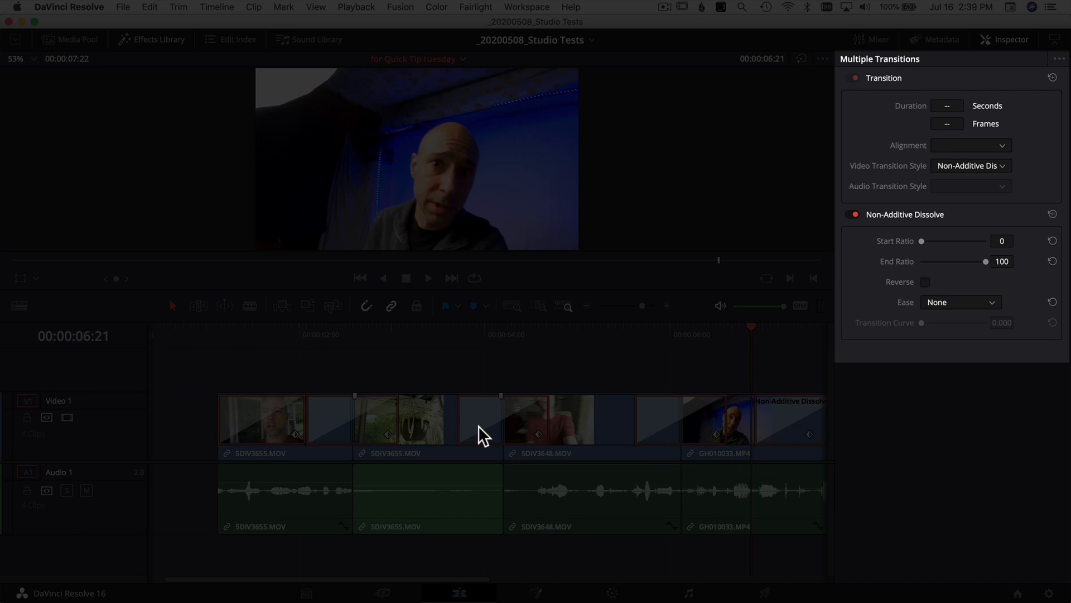
- Change the selected video transitions to Triangle Right with a 10-frame duration
click(478, 419)
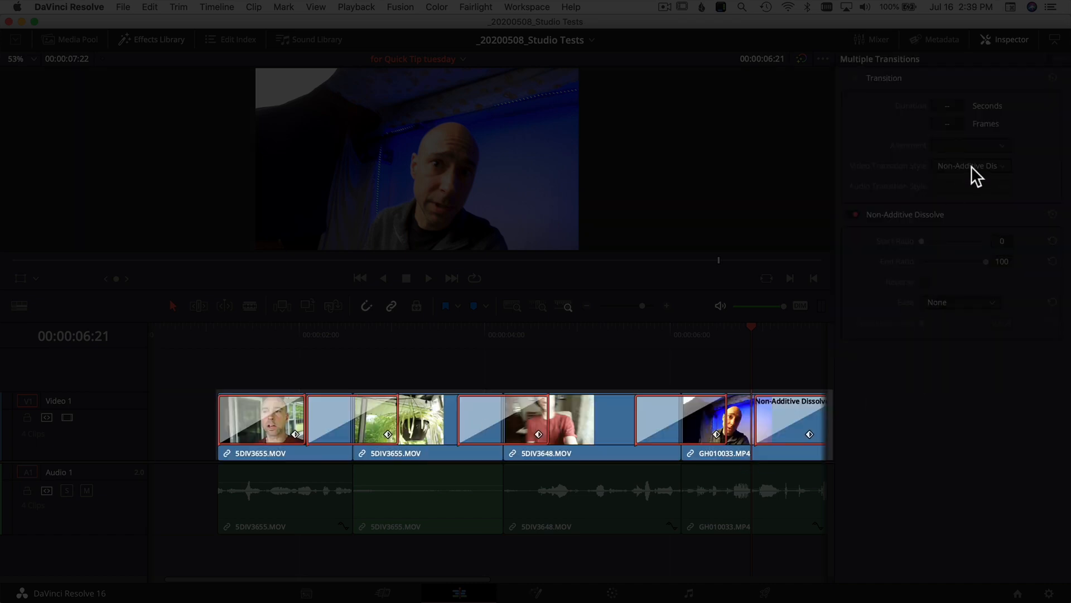
click(970, 165)
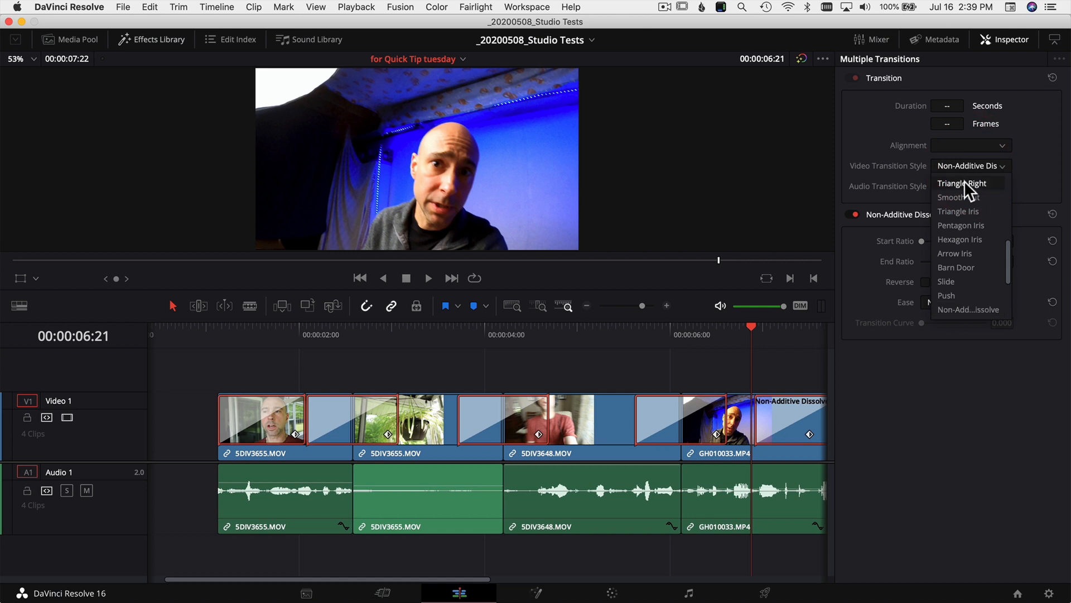
click(962, 183)
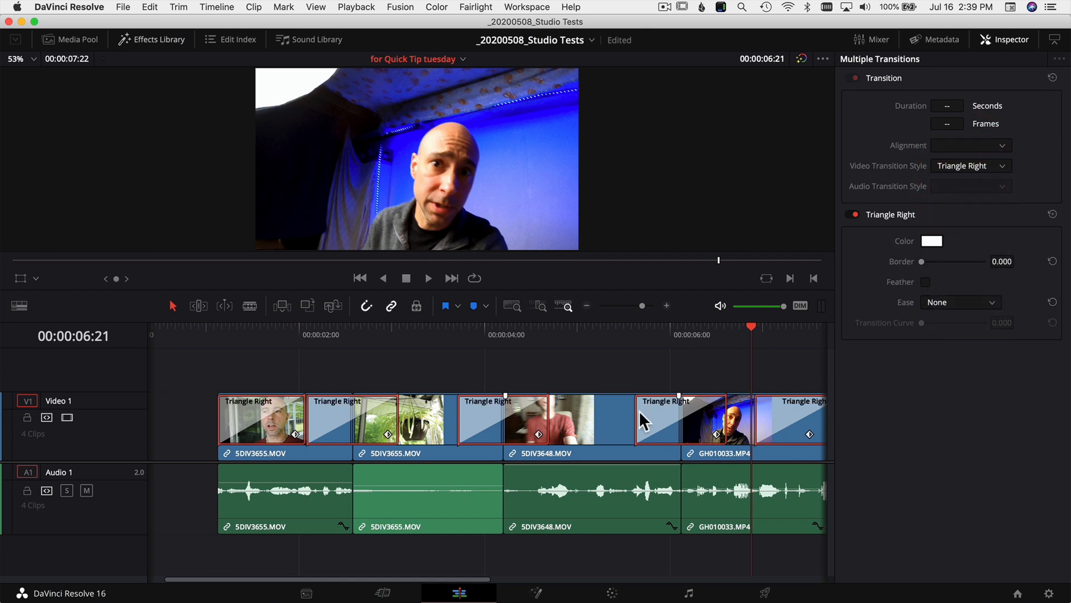
mouse_move(489, 420)
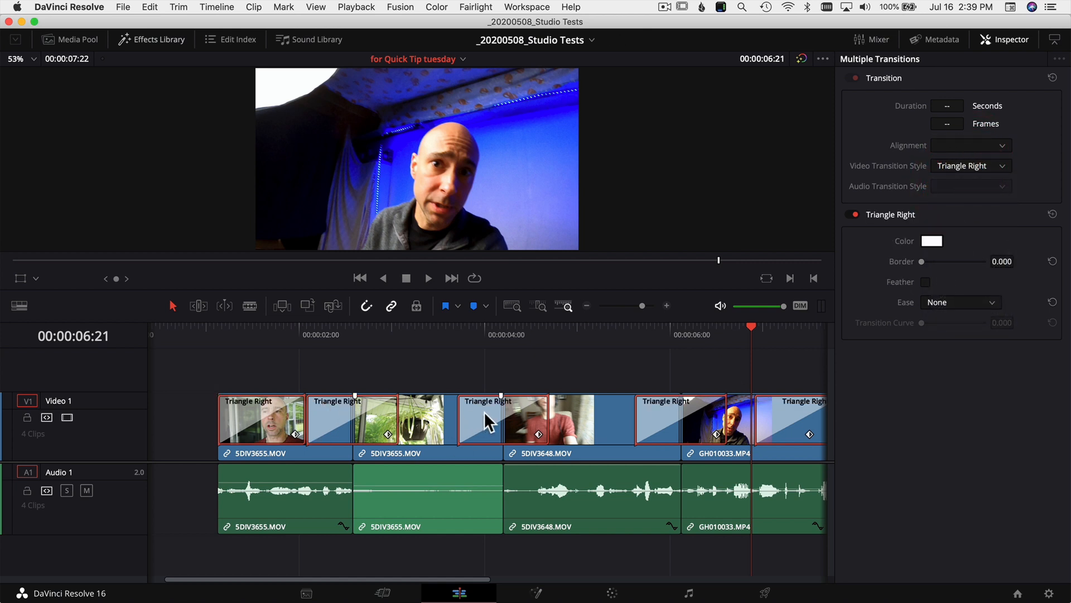
mouse_move(751, 362)
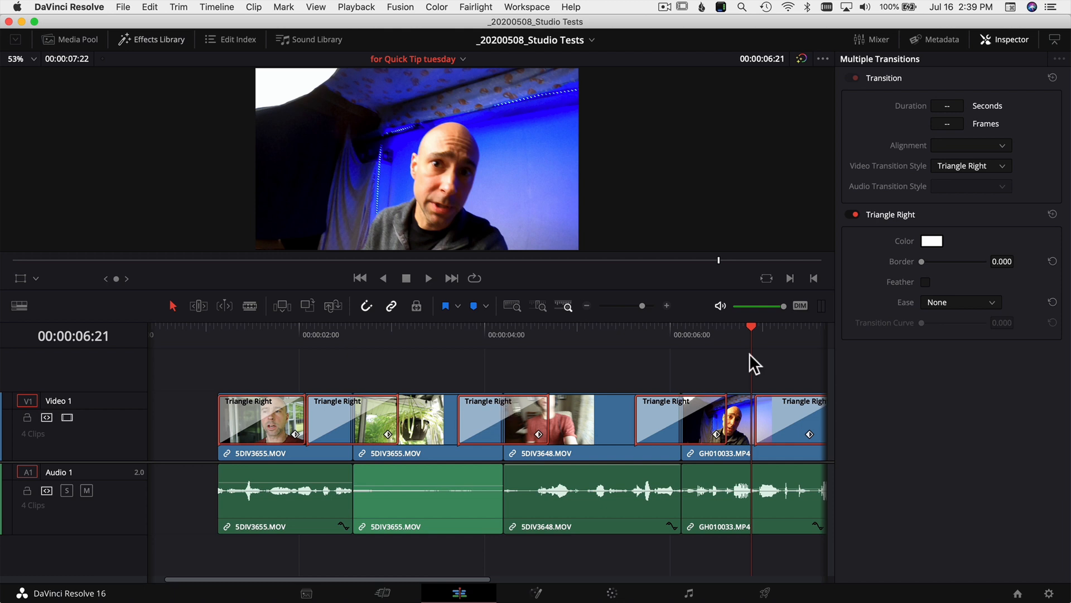
click(947, 123)
text(10)
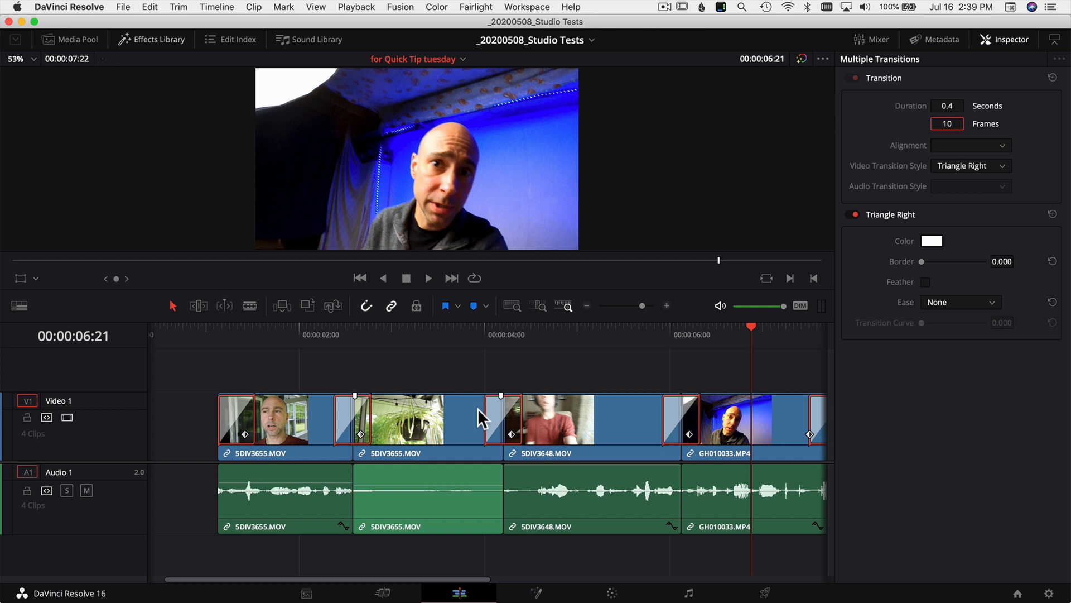
mouse_move(919, 321)
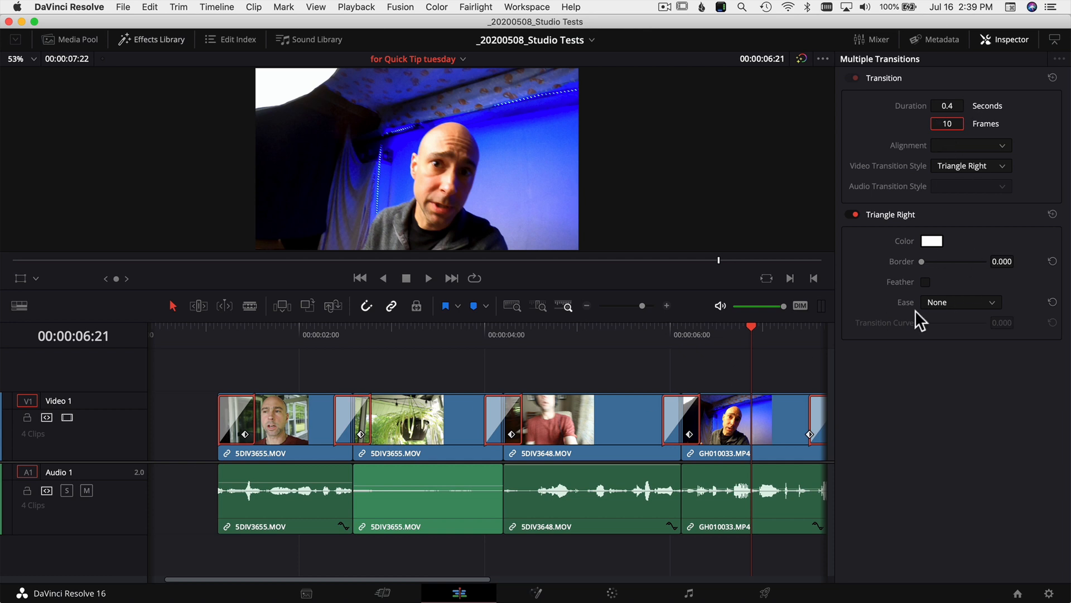
mouse_move(936, 229)
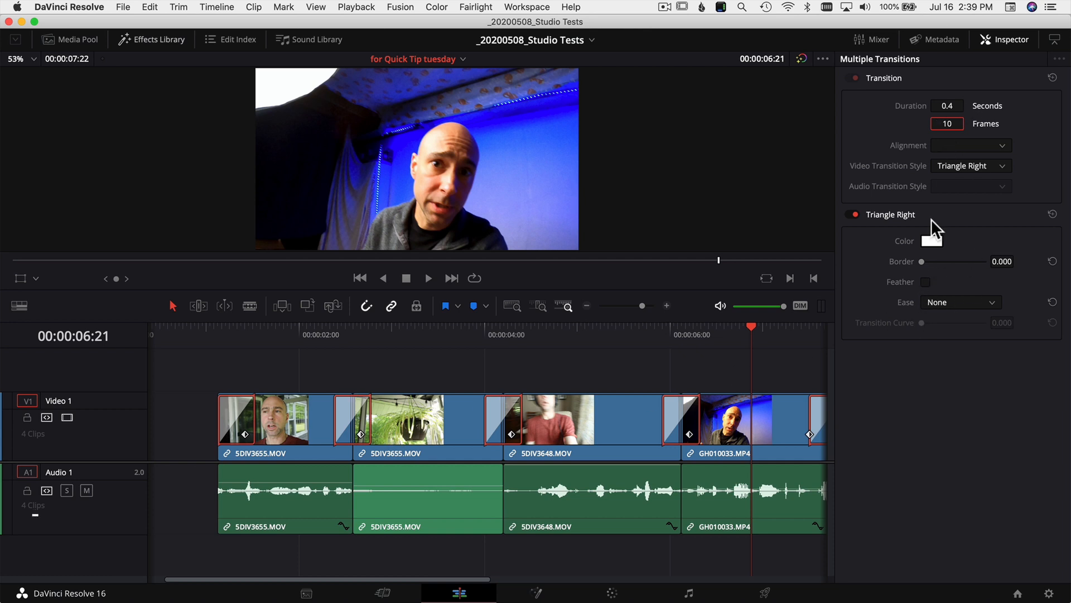
click(1004, 40)
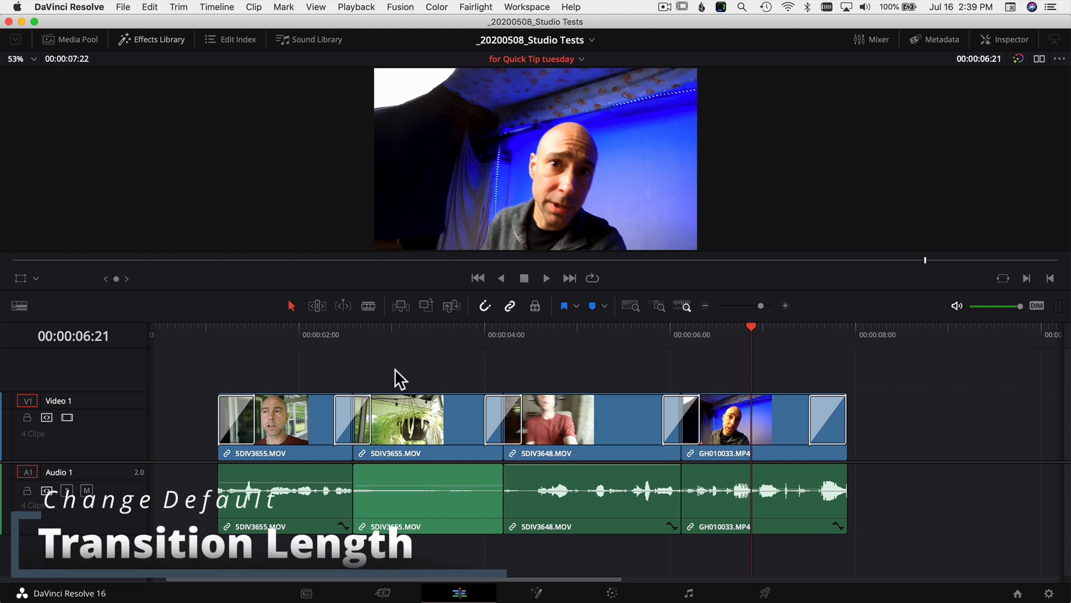
mouse_move(372, 407)
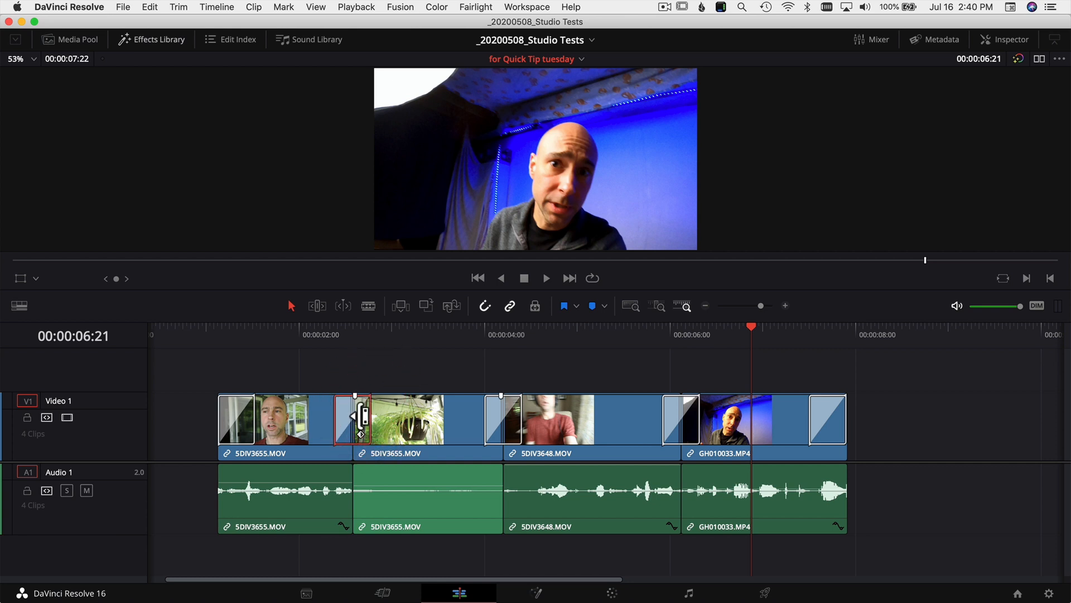
mouse_move(368, 420)
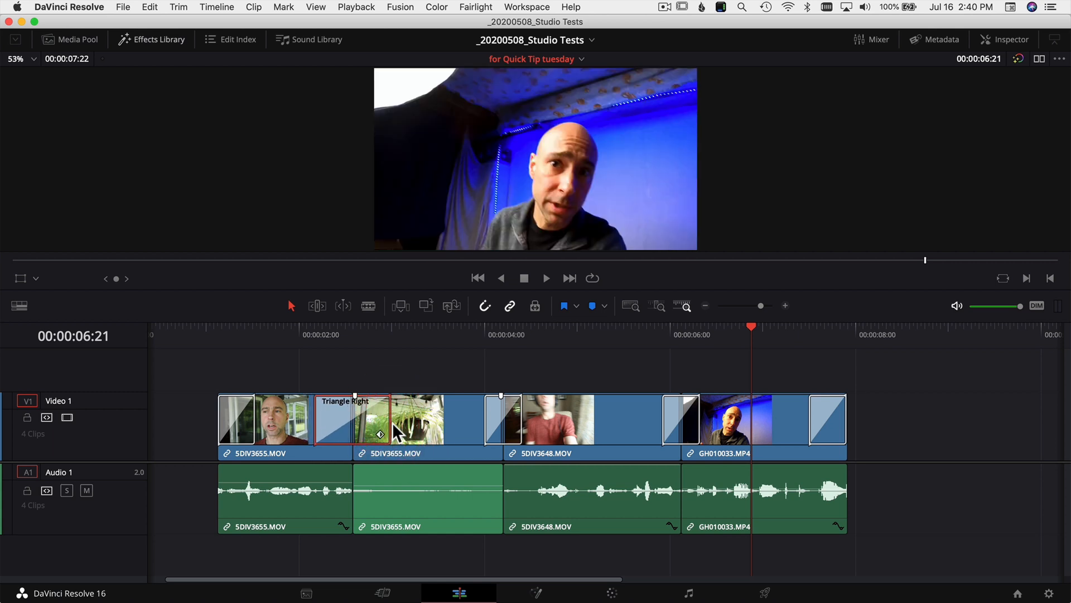
mouse_move(369, 369)
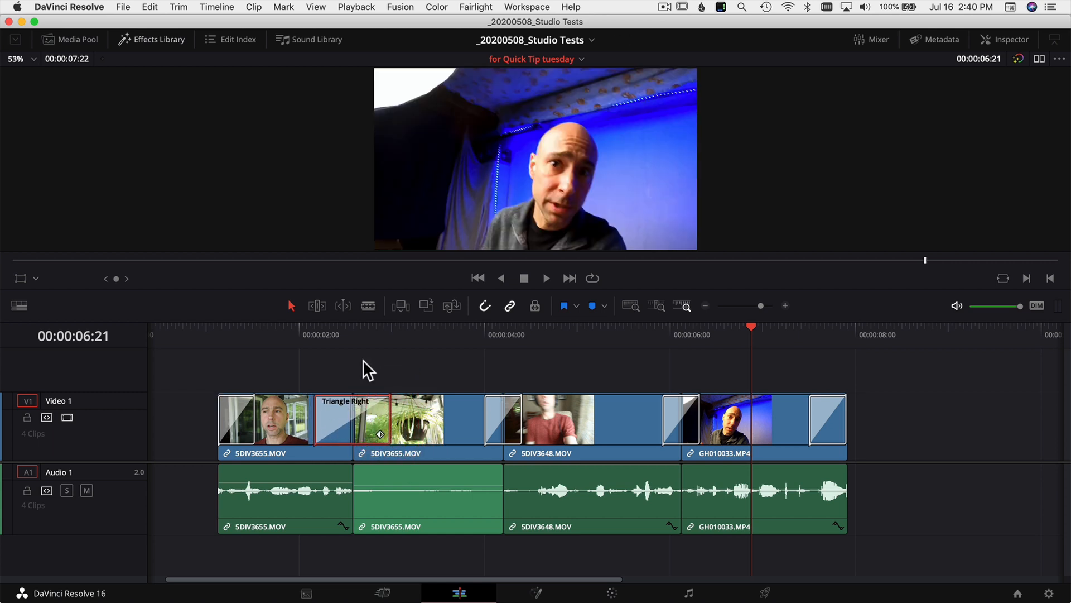
mouse_move(399, 423)
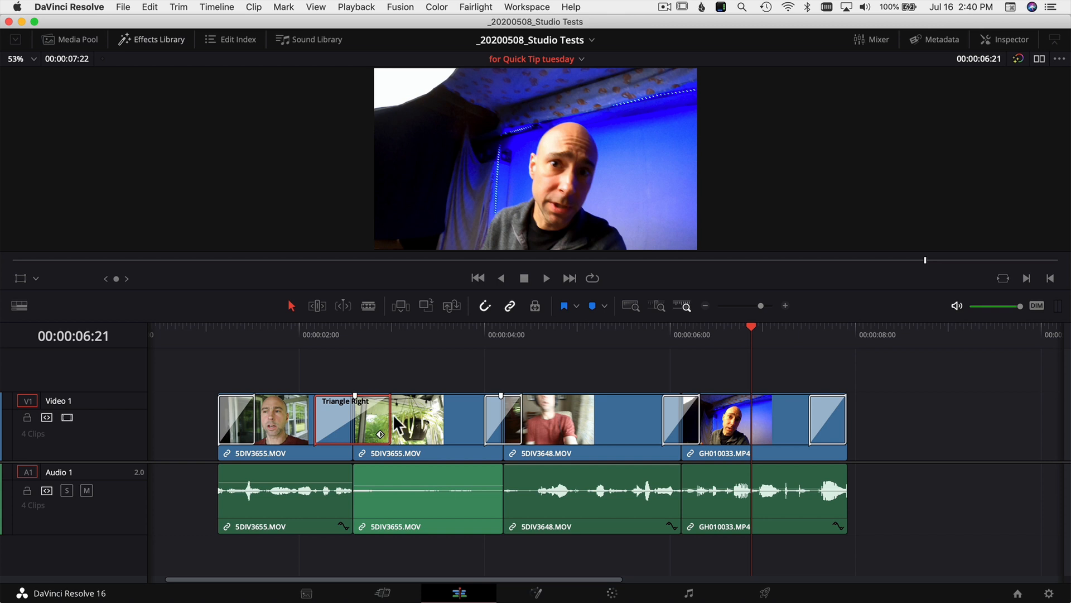
- Open the DaVinci Resolve application menu
click(68, 7)
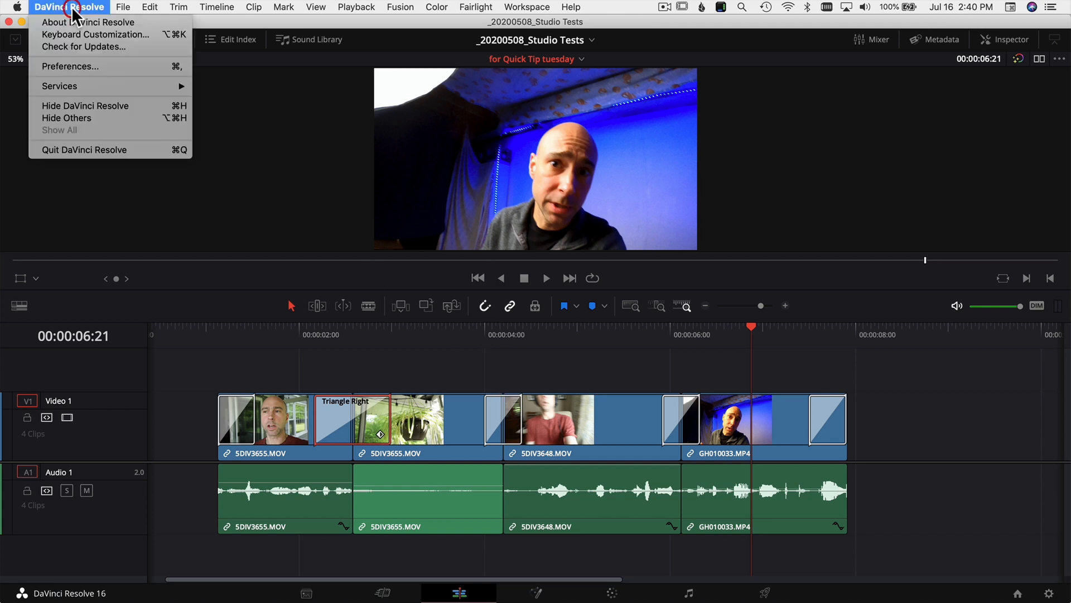
mouse_move(70, 66)
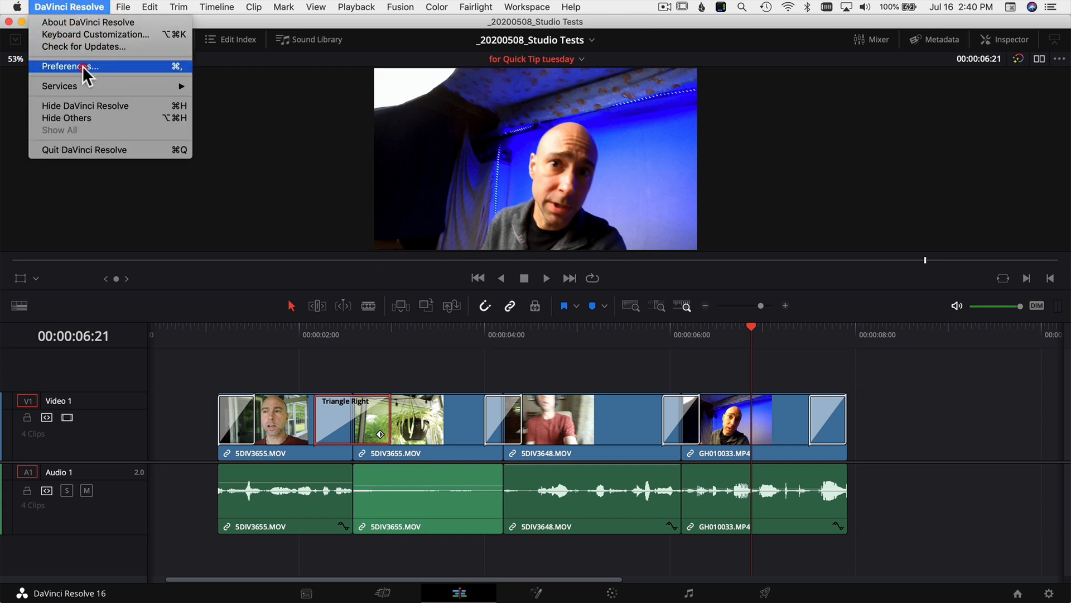
- Open Preferences on the User Editing page, scrolled to General Settings
click(70, 66)
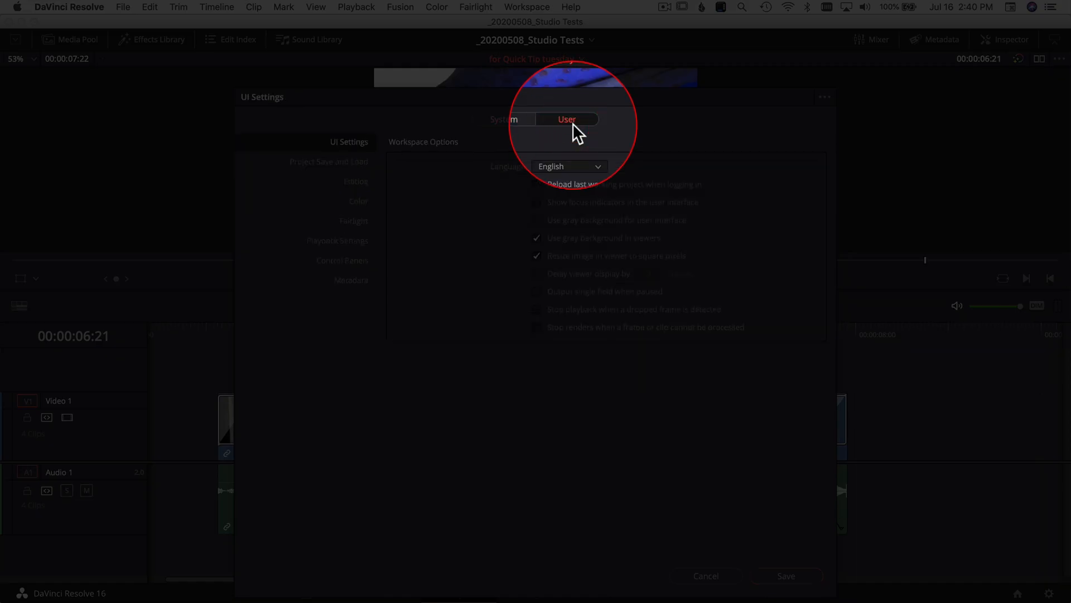
click(356, 181)
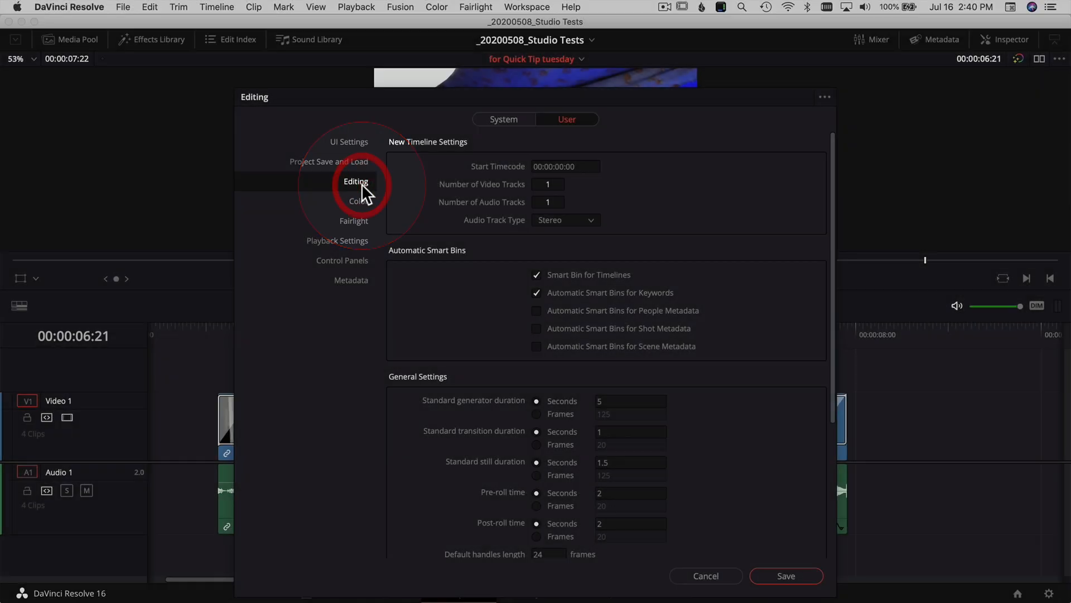
scroll(down, 3)
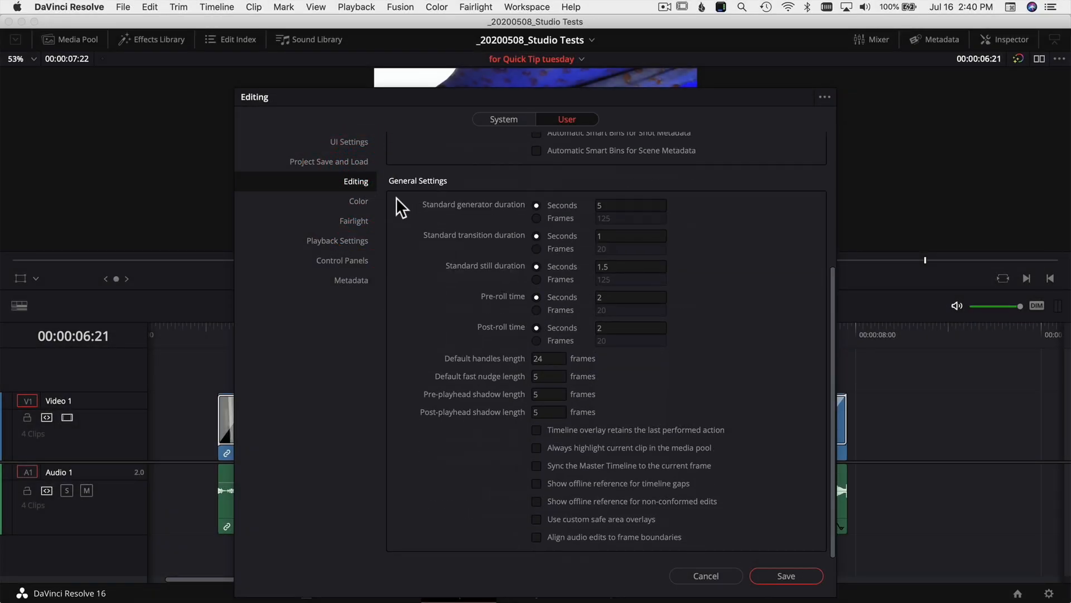
mouse_move(454, 194)
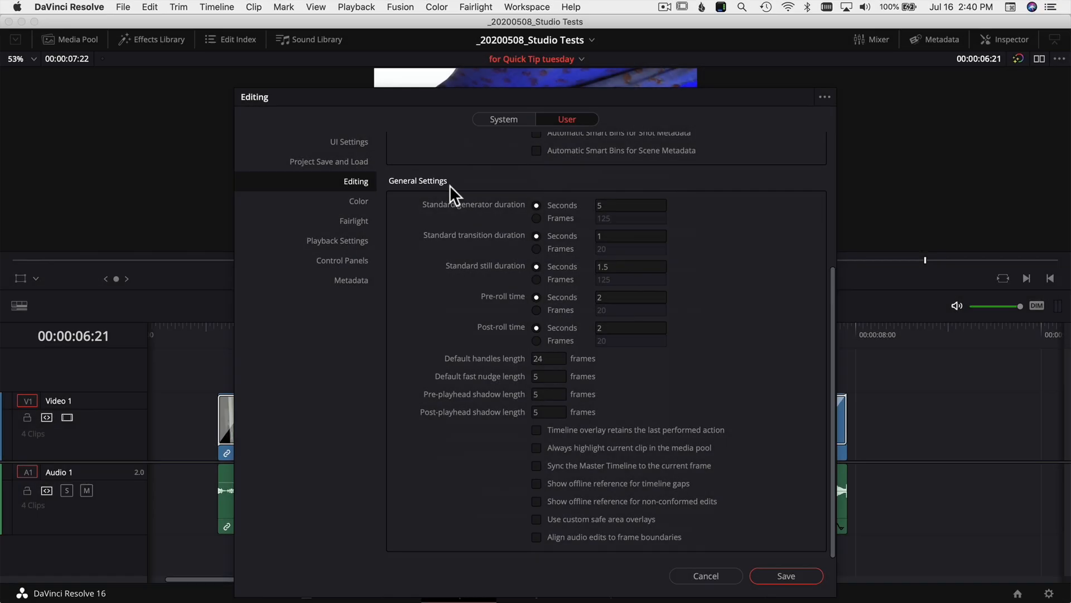
mouse_move(472, 277)
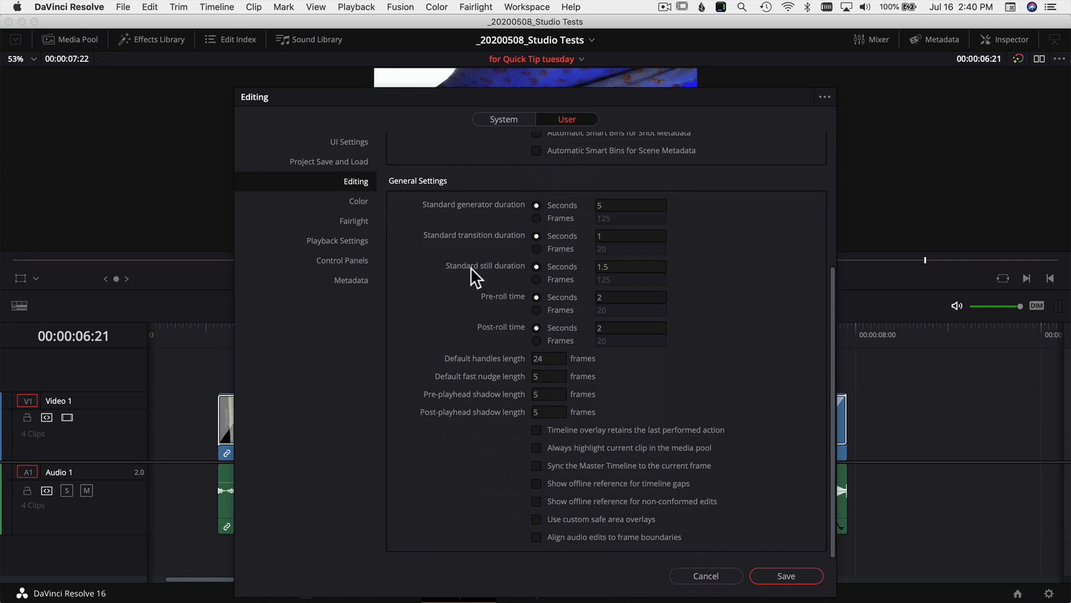
mouse_move(446, 247)
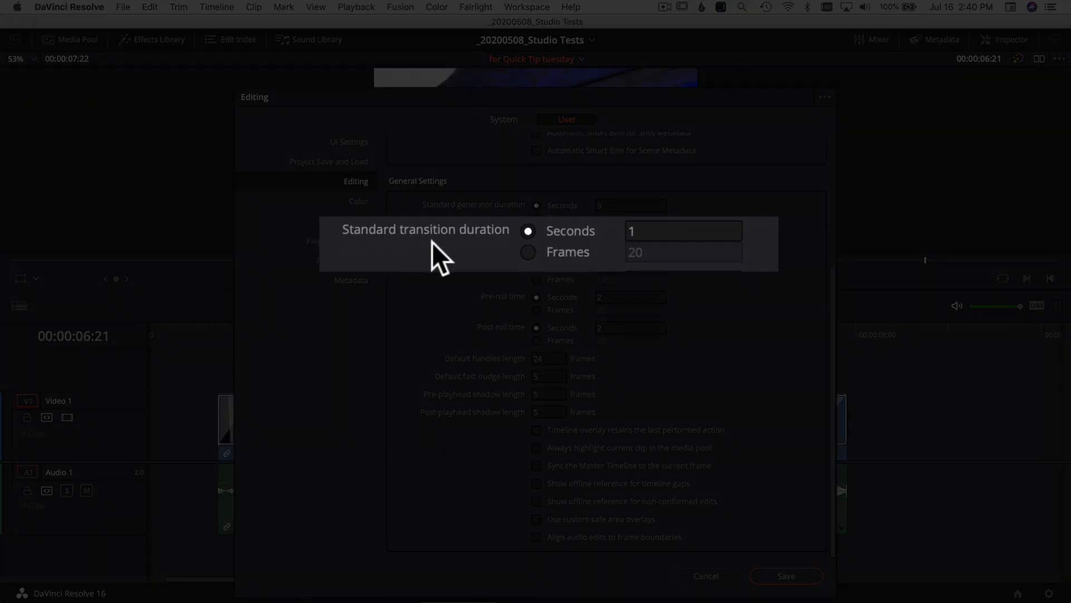
mouse_move(597, 256)
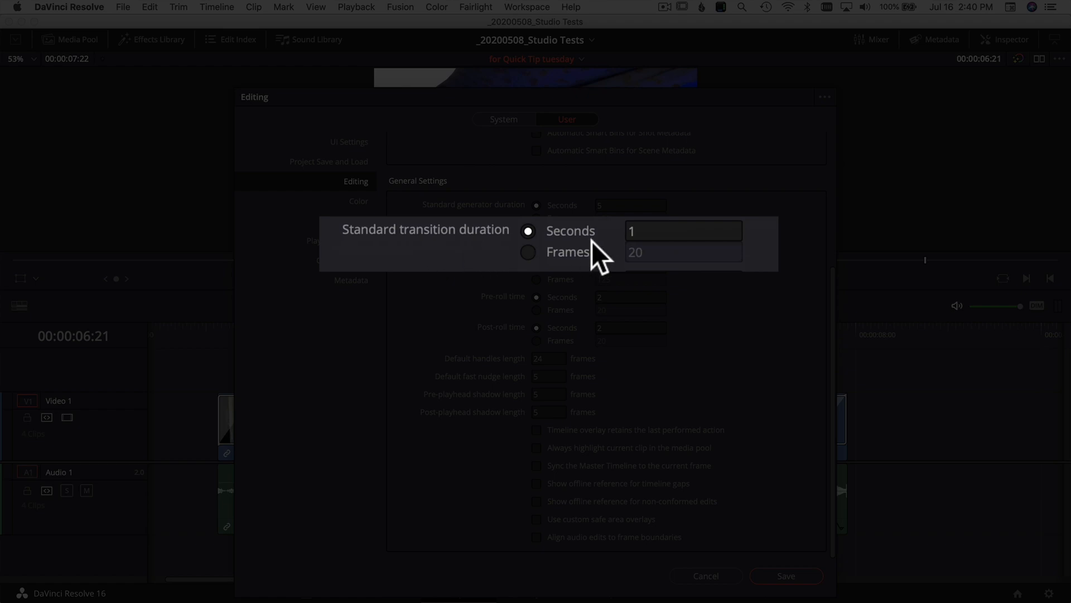
mouse_move(589, 253)
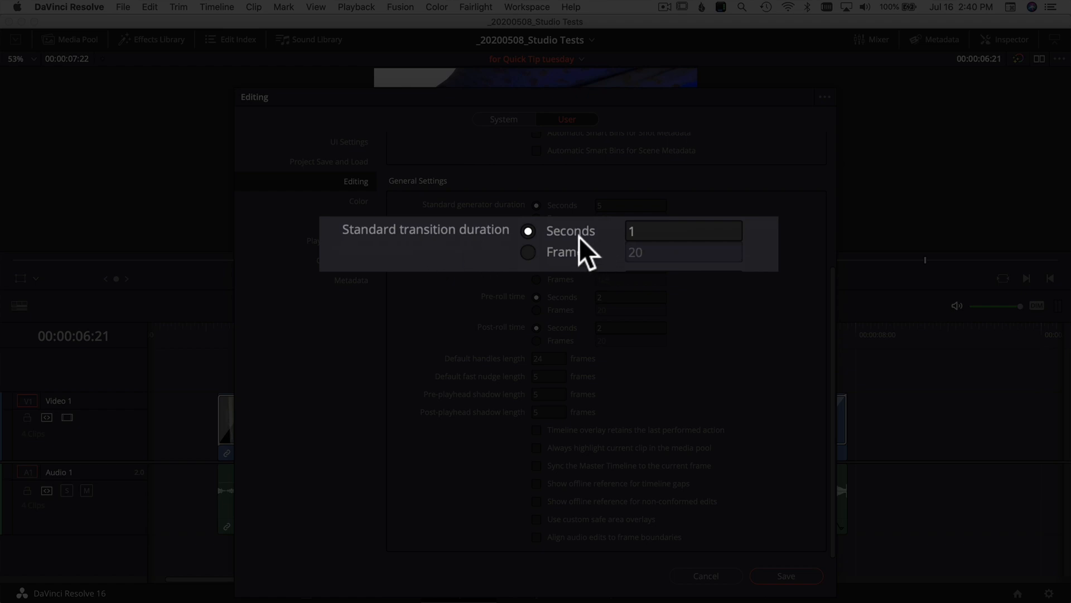
mouse_move(586, 266)
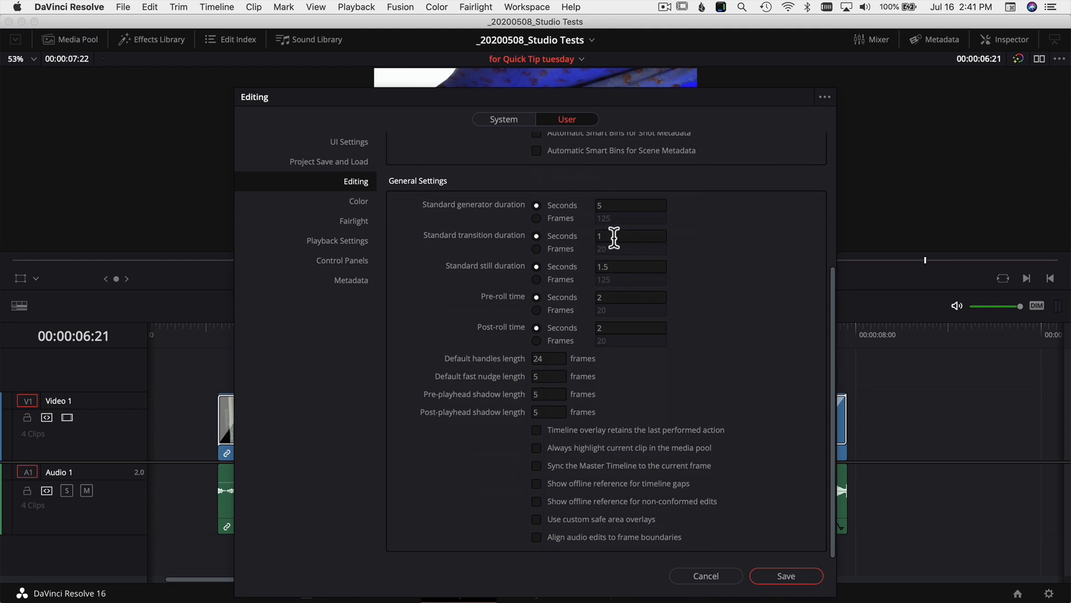
- Switch the standard transition duration to Frames and set it to 10
click(536, 247)
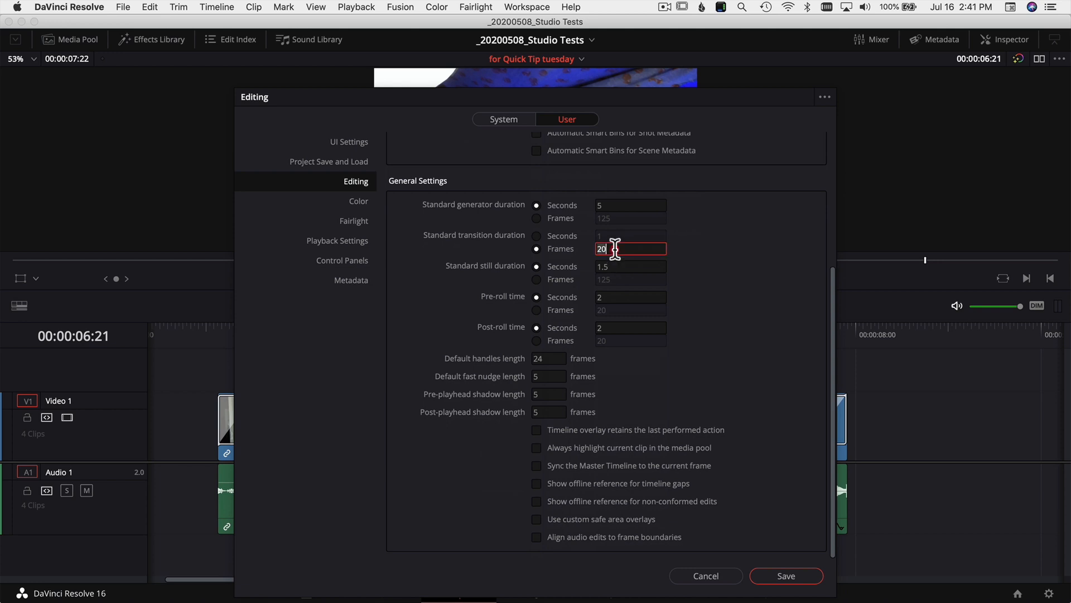
text(10)
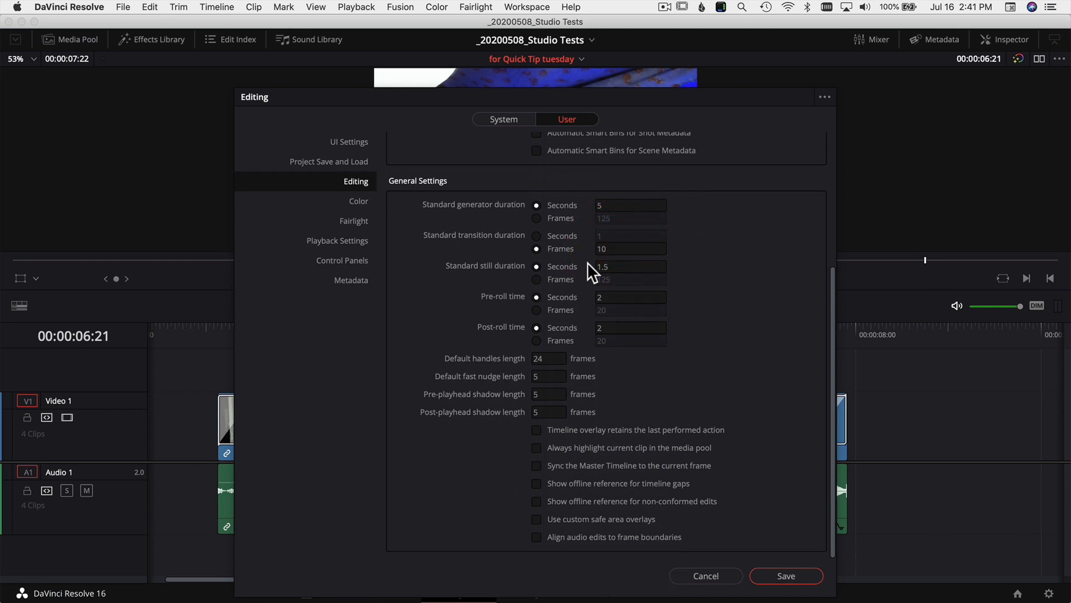
mouse_move(614, 266)
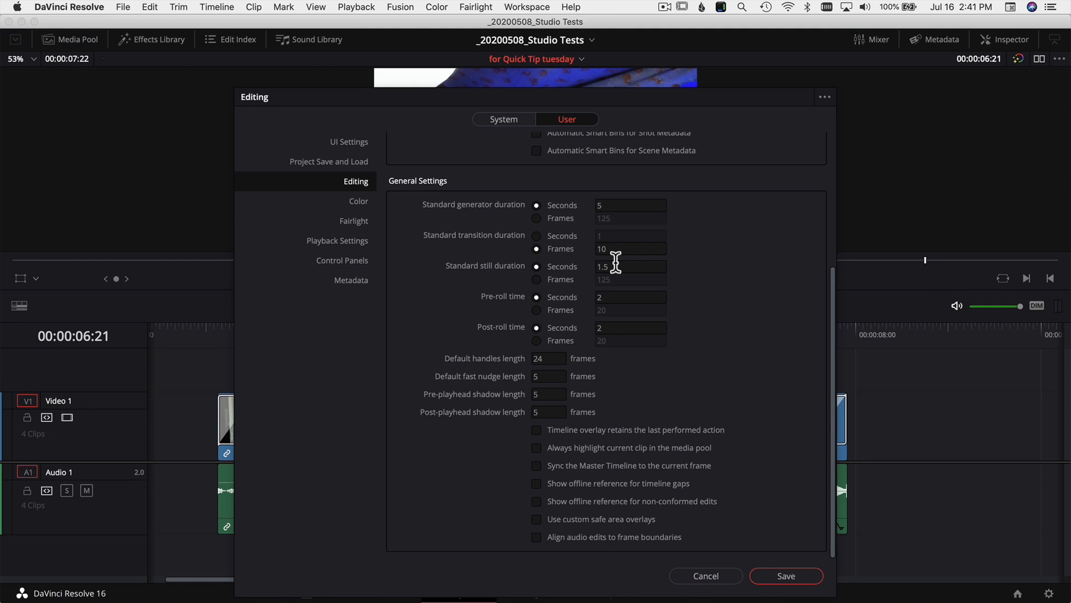
mouse_move(484, 343)
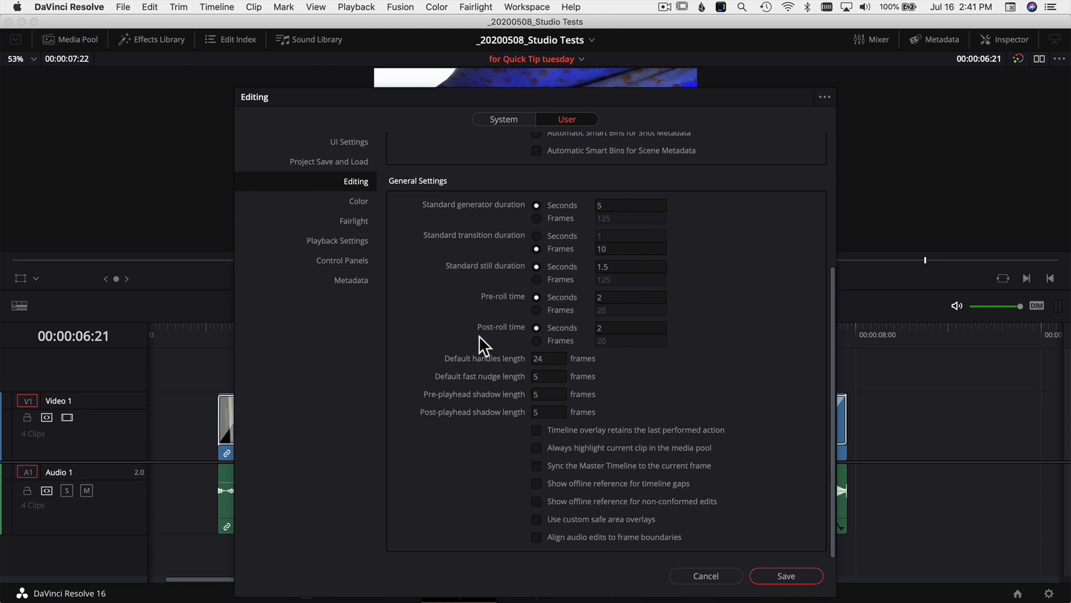